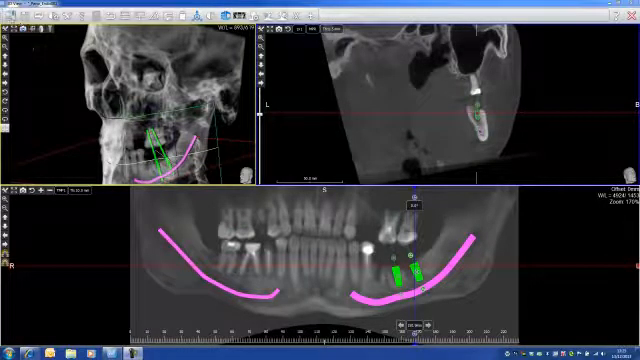
- Open the workflow menu listing Pano, Implant, Airways, TMJ and Cephalometry modes
click(18, 10)
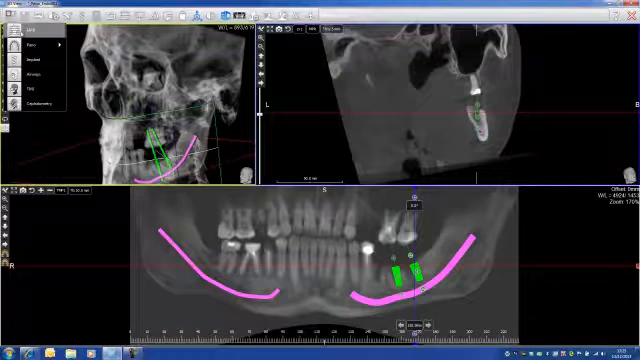